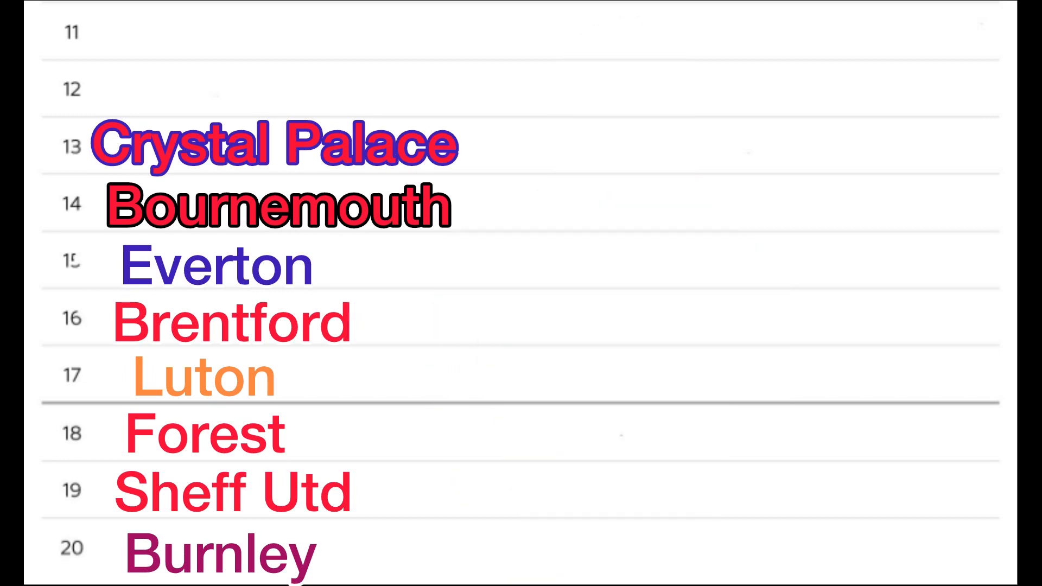
pyautogui.scroll(3)
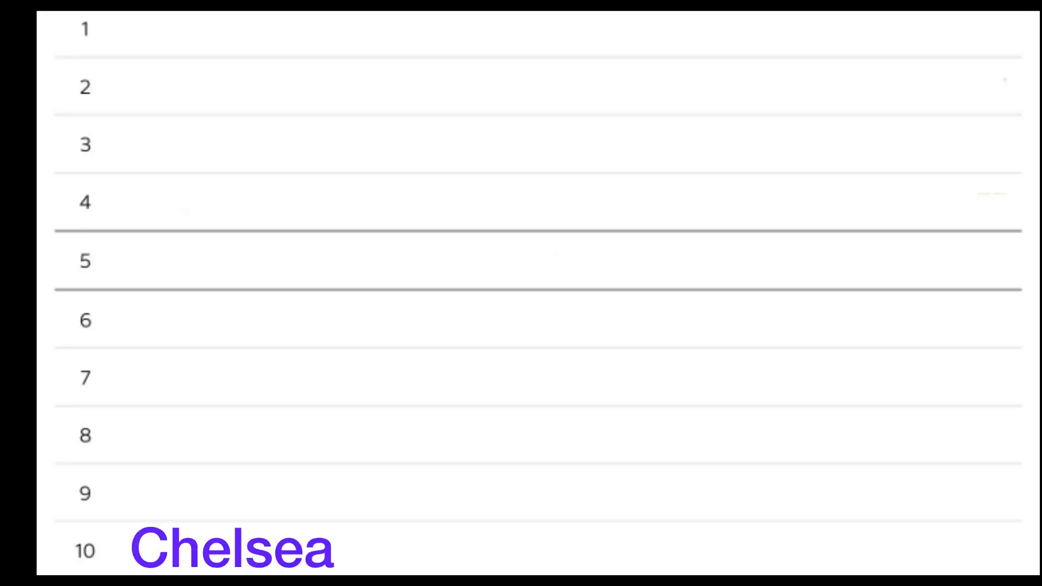